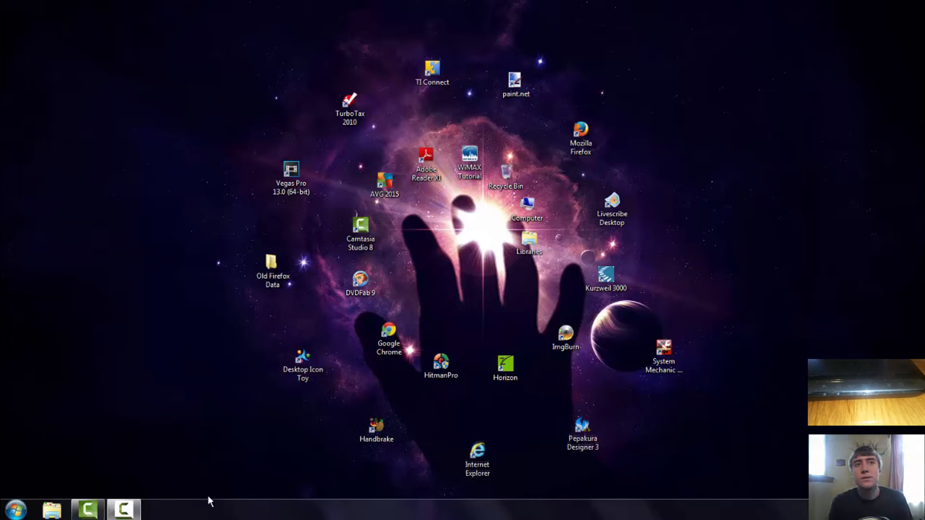
Step: From the Start menu, open the C: drive under Computer in Explorer
{"action": "left_click", "coordinate": [18, 504]}
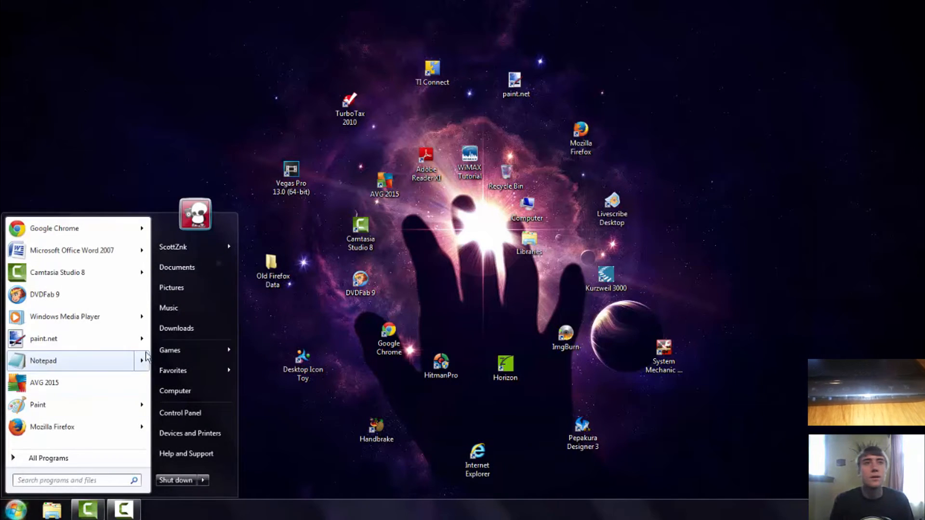
{"action": "mouse_move", "coordinate": [182, 379]}
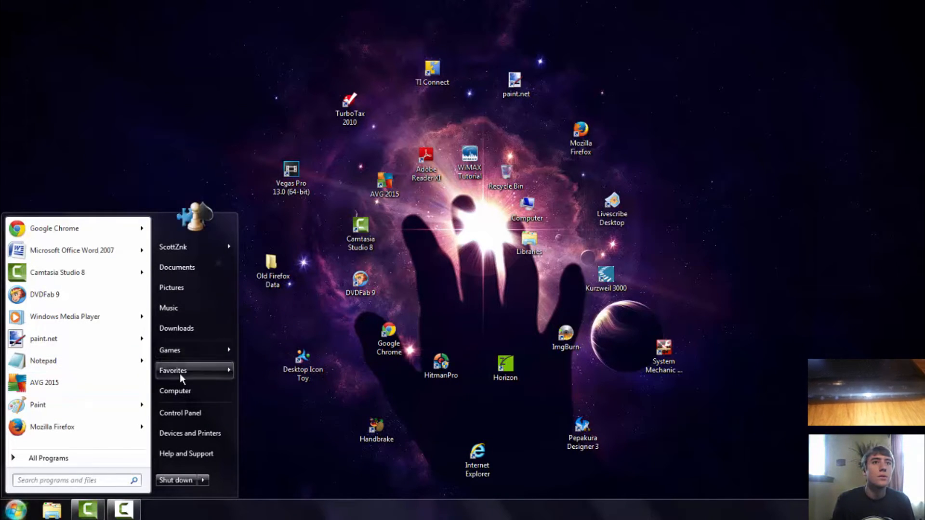
{"action": "left_click", "coordinate": [175, 391]}
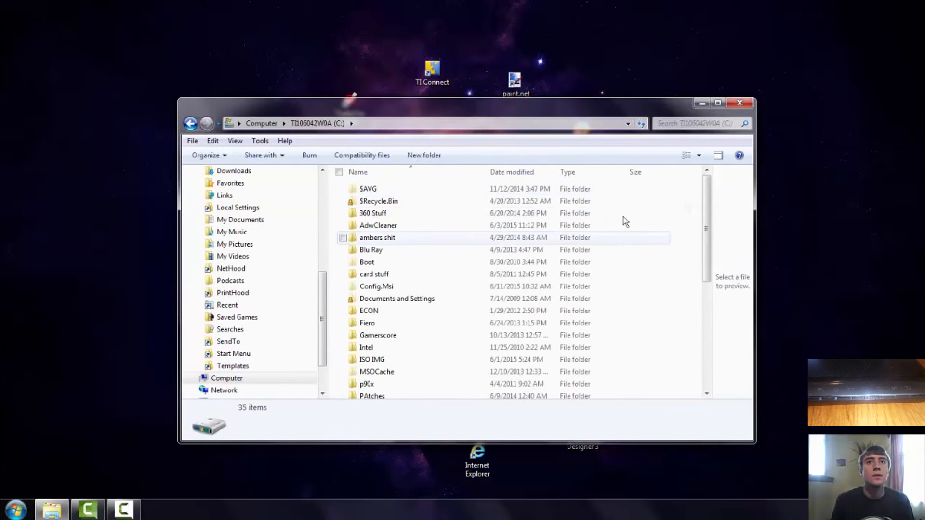
Step: Open C:\Program Files and scroll down to reach the TOSHIBA folder
{"action": "scroll", "scroll_direction": "down", "scroll_amount": 3}
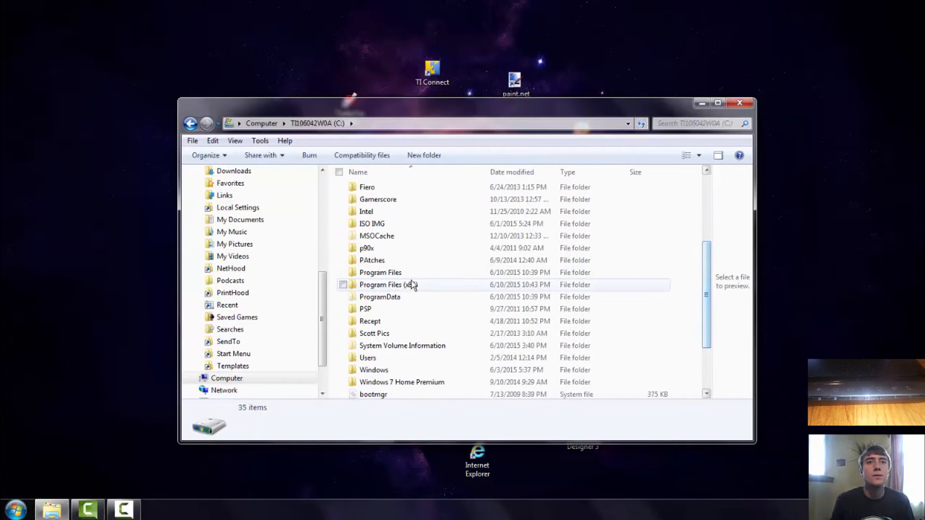
{"action": "double_click", "coordinate": [380, 272]}
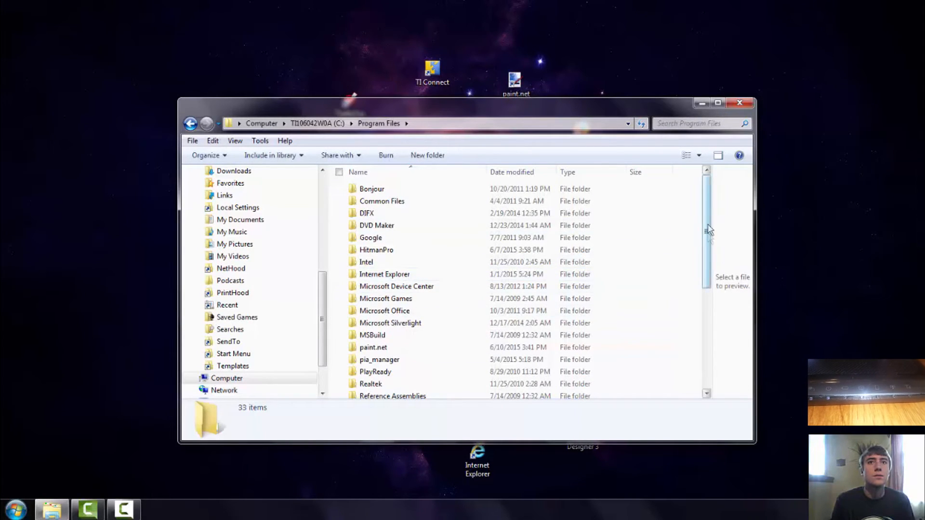
{"action": "scroll", "scroll_direction": "down", "scroll_amount": 3}
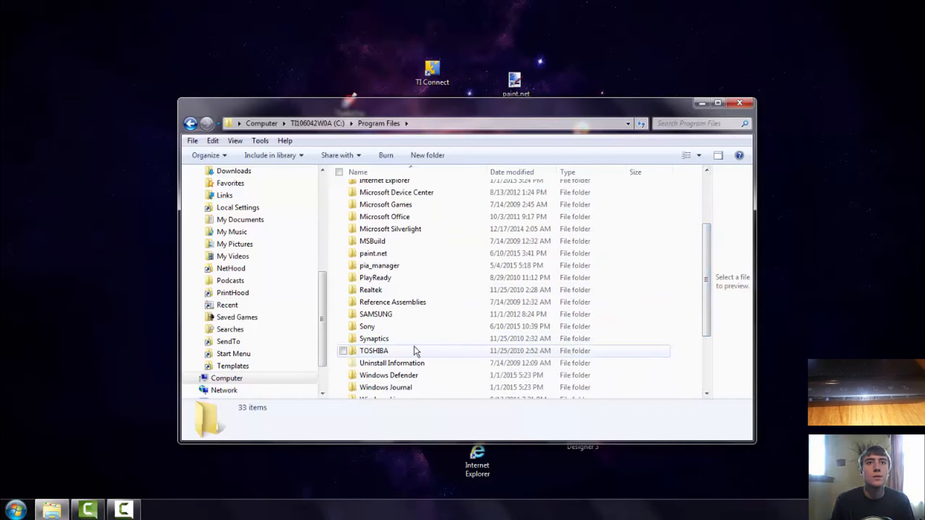
Step: Open TOSHIBA\TBS and run TBSWireless.exe to turn wireless on
{"action": "double_click", "coordinate": [373, 351]}
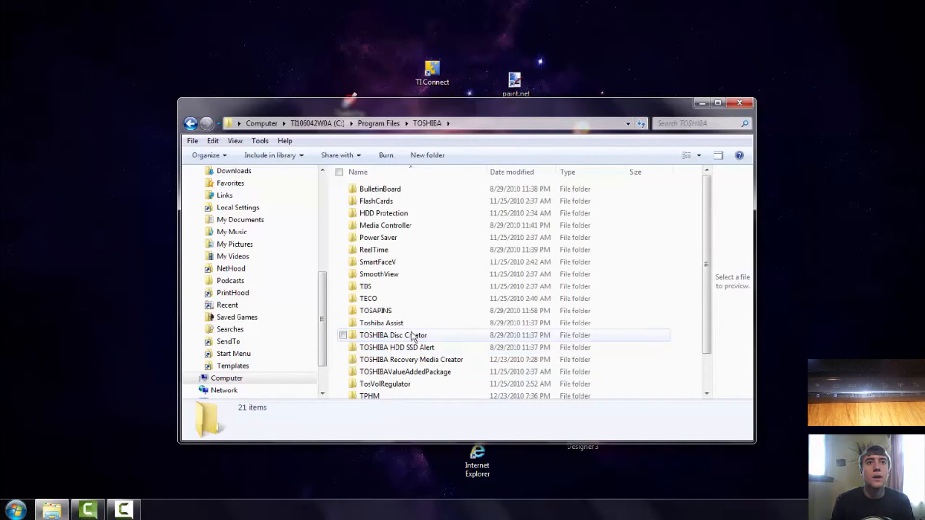
{"action": "mouse_move", "coordinate": [370, 292]}
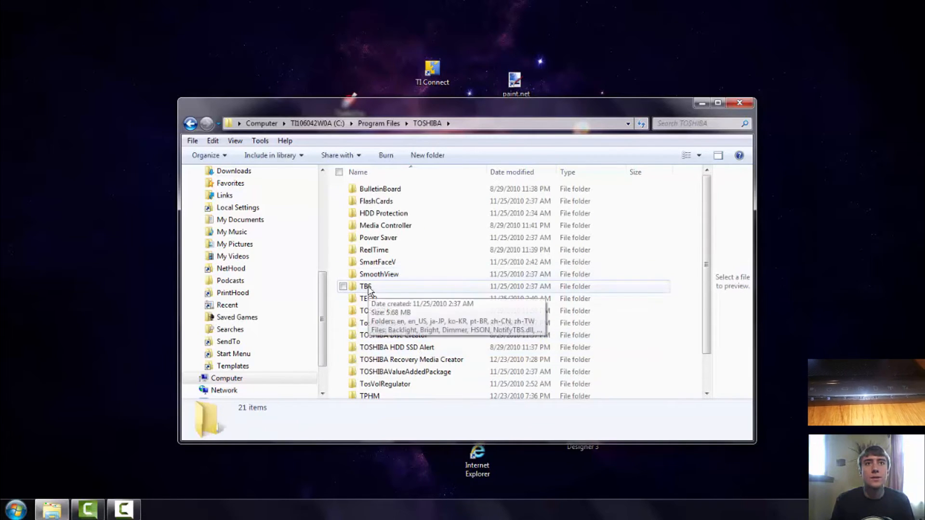
{"action": "double_click", "coordinate": [366, 287]}
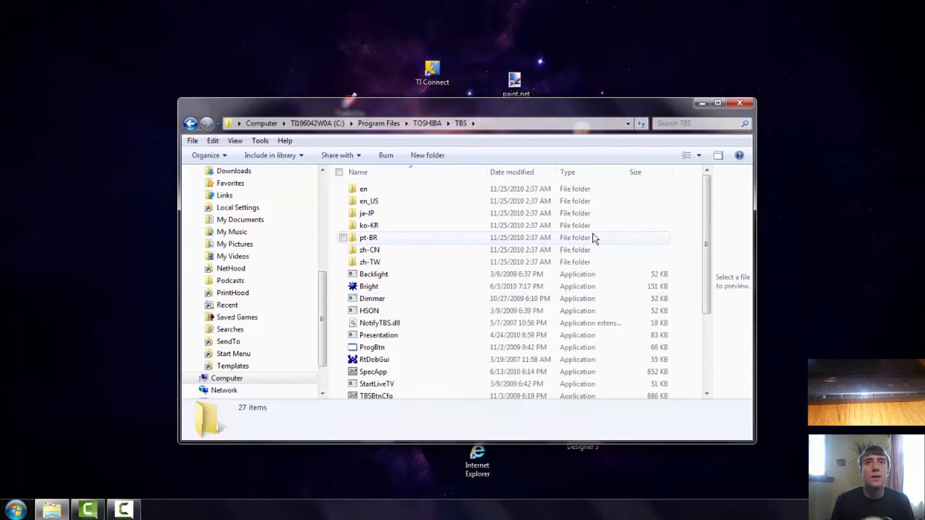
{"action": "scroll", "scroll_direction": "down", "scroll_amount": 3}
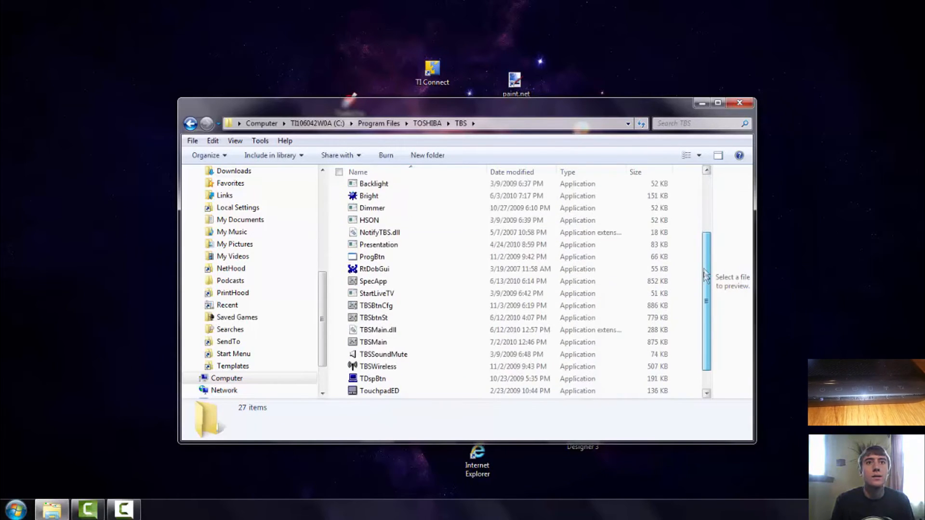
{"action": "scroll", "scroll_direction": "down", "scroll_amount": 3}
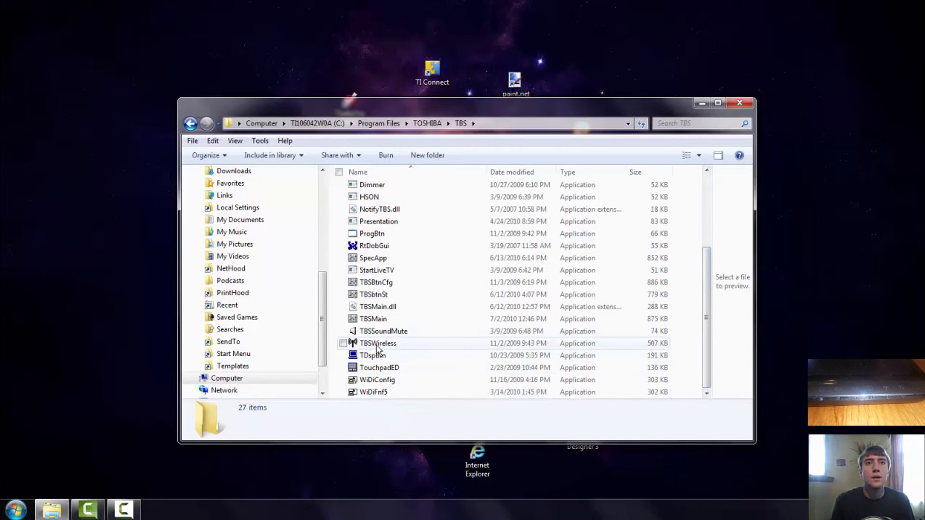
{"action": "left_click", "coordinate": [377, 343]}
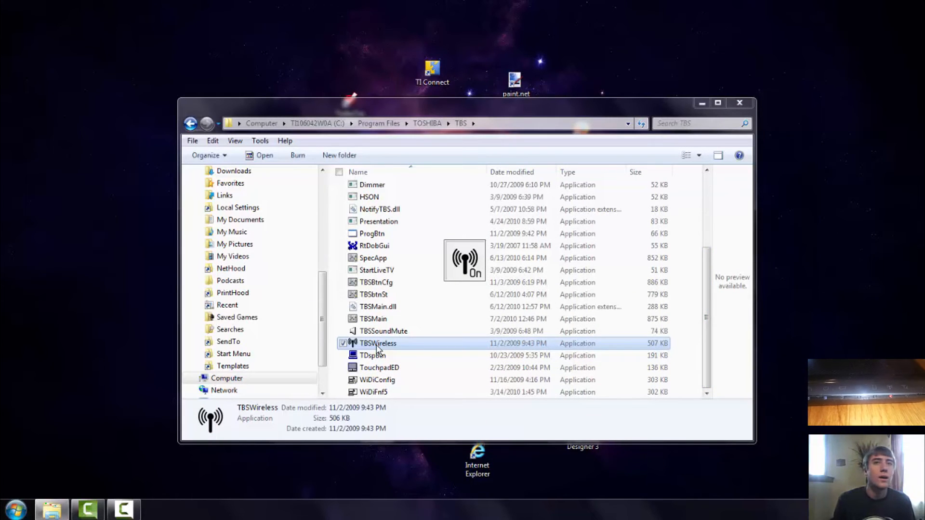